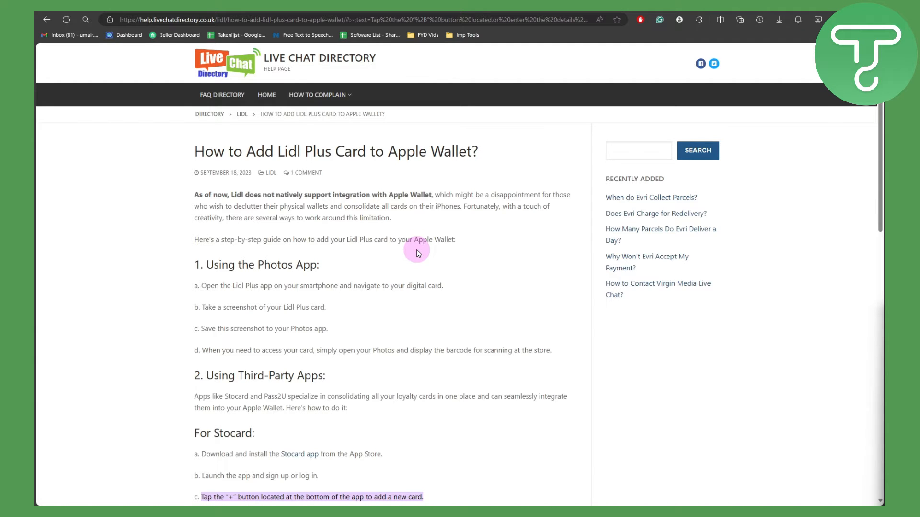
pyautogui.scroll(-3)
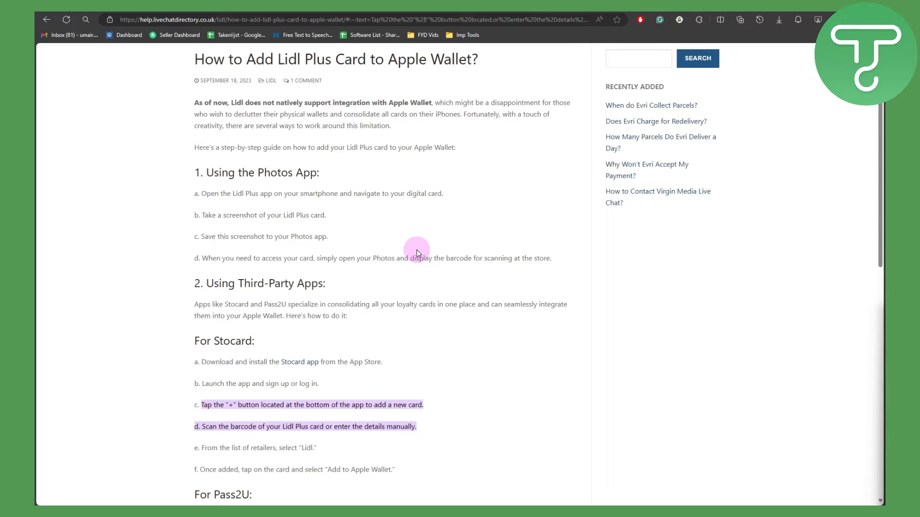
pyautogui.scroll(-3)
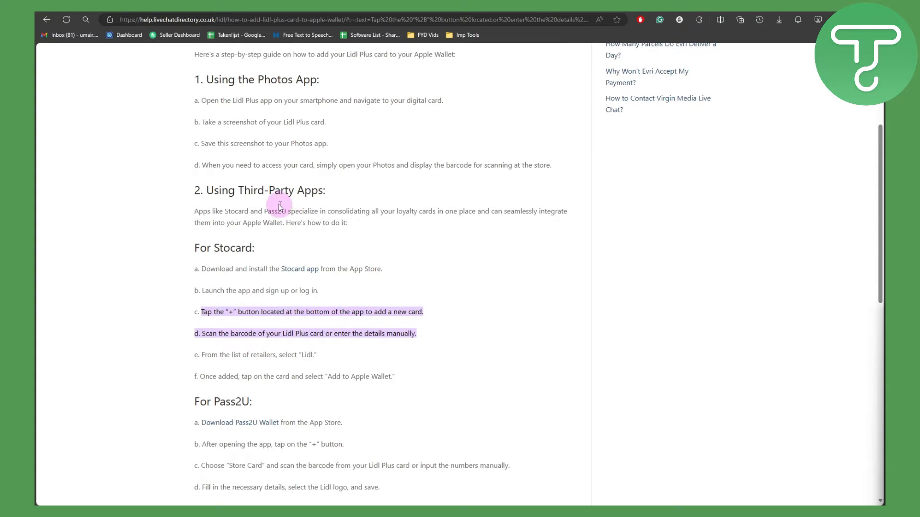
pyautogui.moveTo(251, 221)
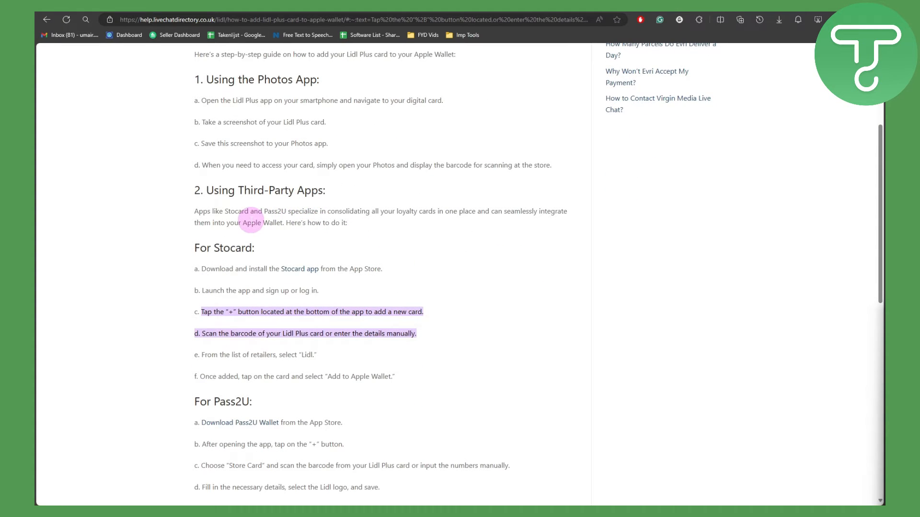
pyautogui.moveTo(276, 214)
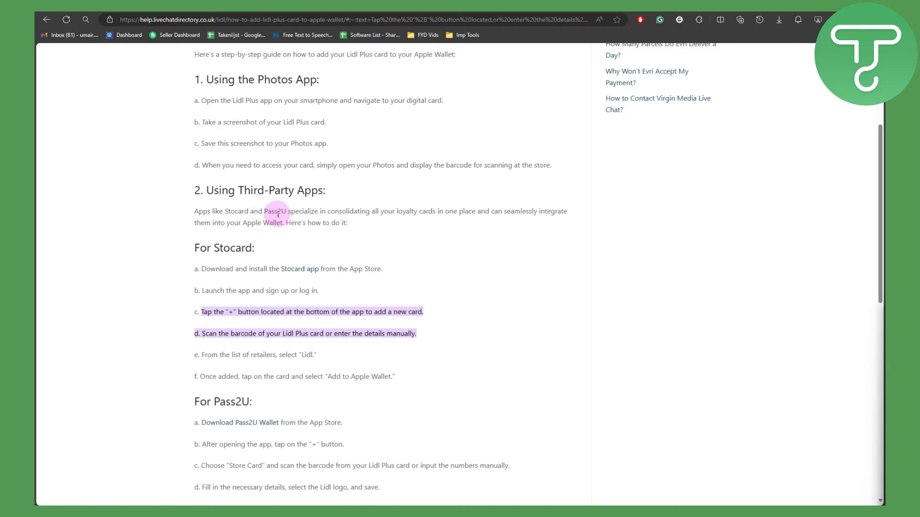
pyautogui.moveTo(324, 218)
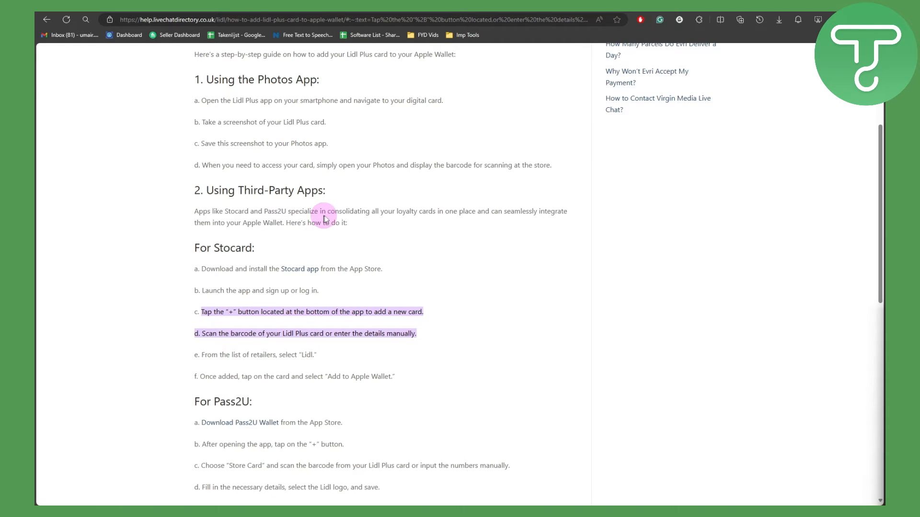
pyautogui.moveTo(437, 212)
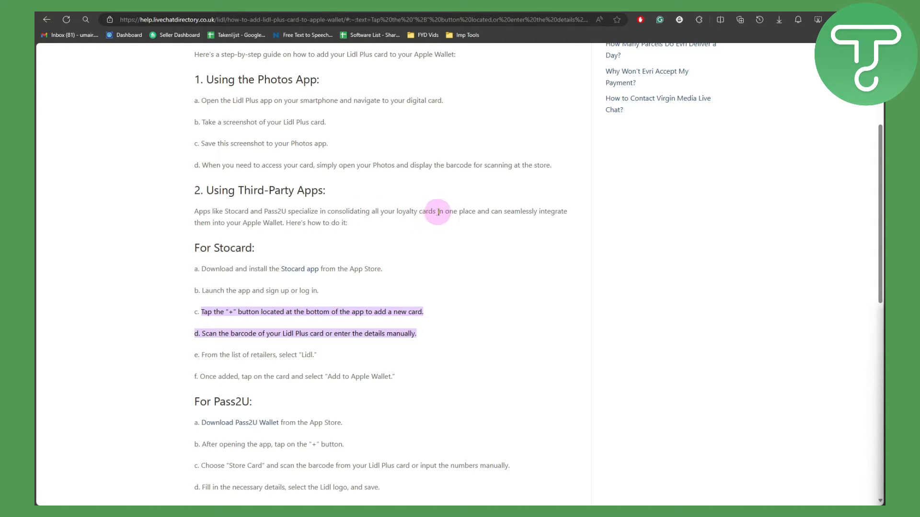
pyautogui.moveTo(475, 214)
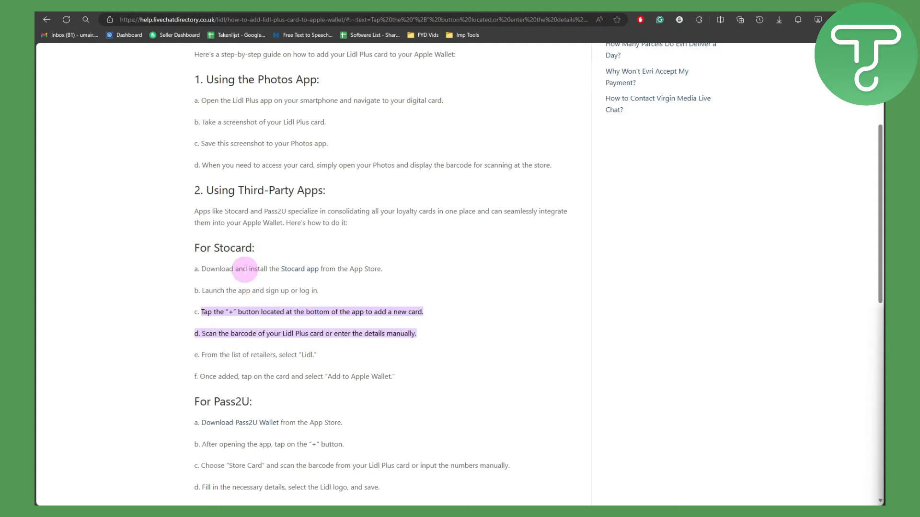
pyautogui.moveTo(312, 278)
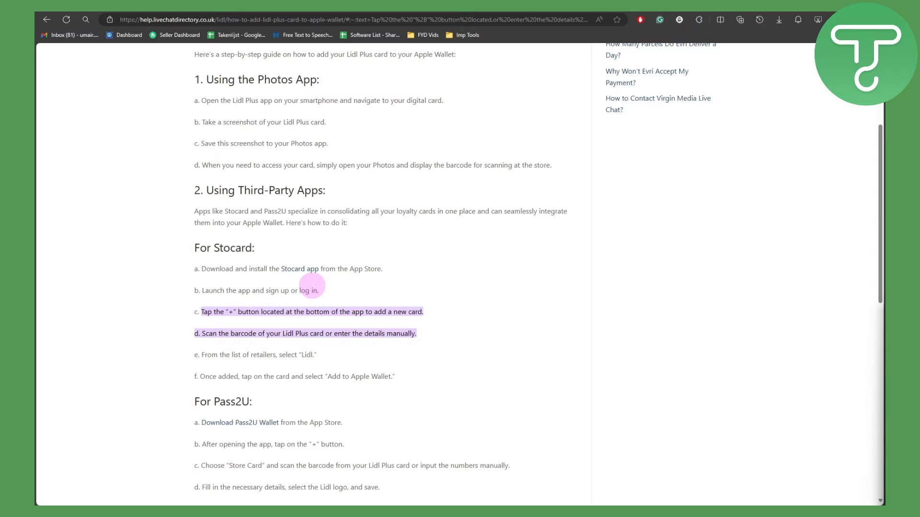
pyautogui.moveTo(224, 291)
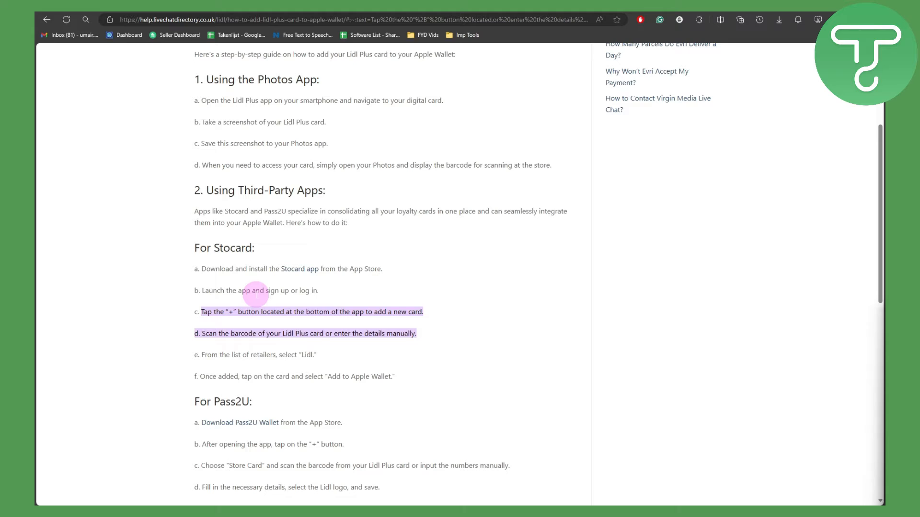
pyautogui.moveTo(231, 320)
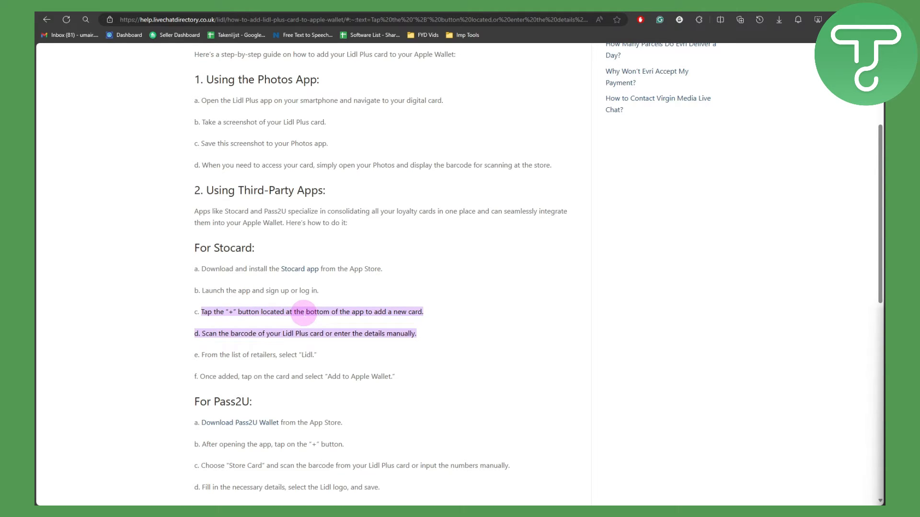
pyautogui.moveTo(377, 320)
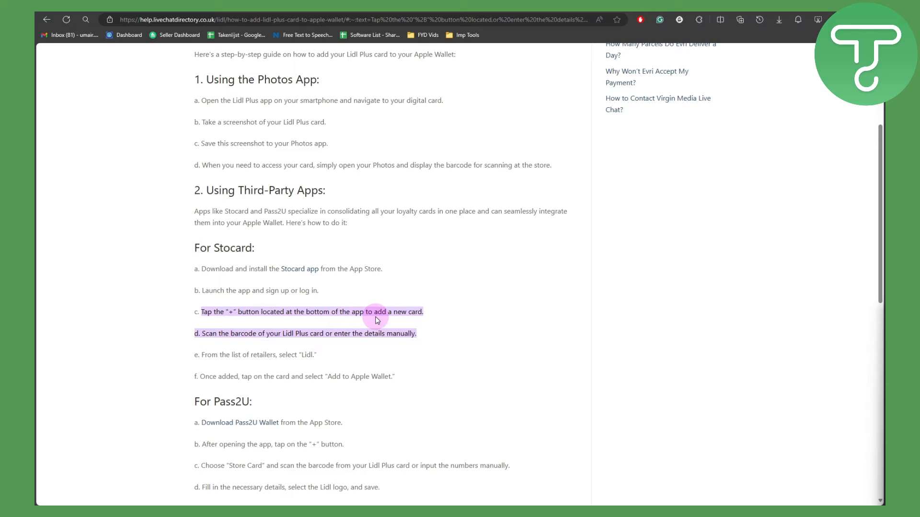
pyautogui.moveTo(392, 320)
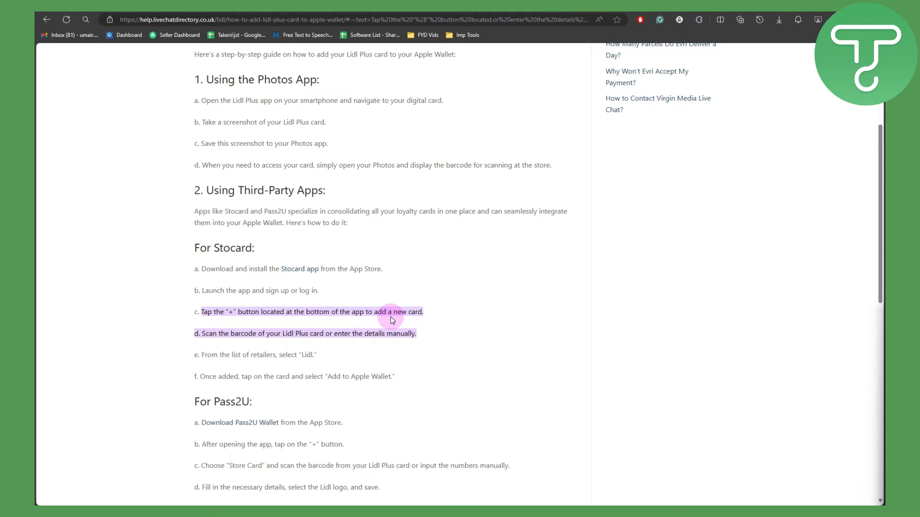
pyautogui.moveTo(264, 342)
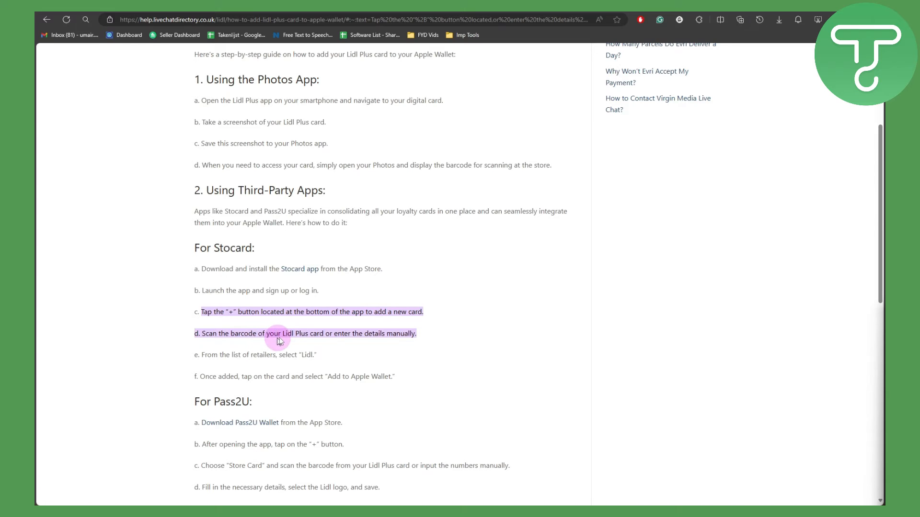
pyautogui.moveTo(370, 334)
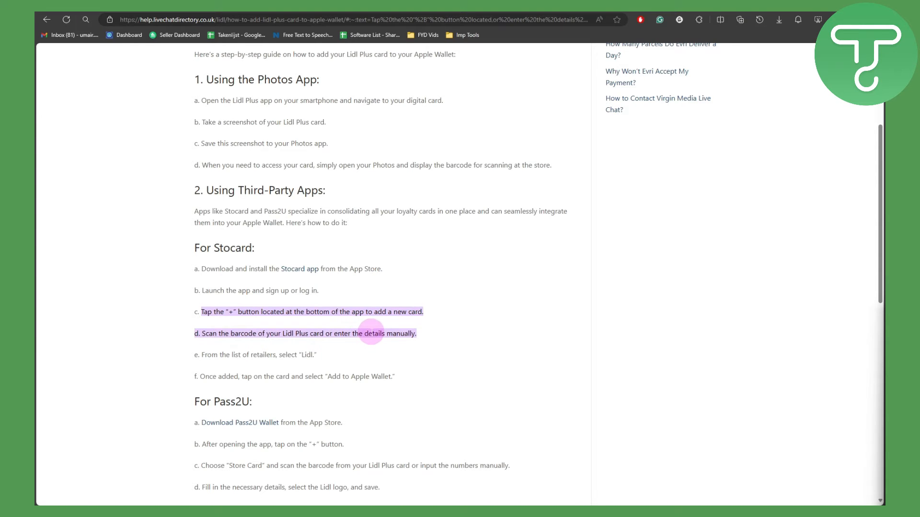
pyautogui.moveTo(271, 360)
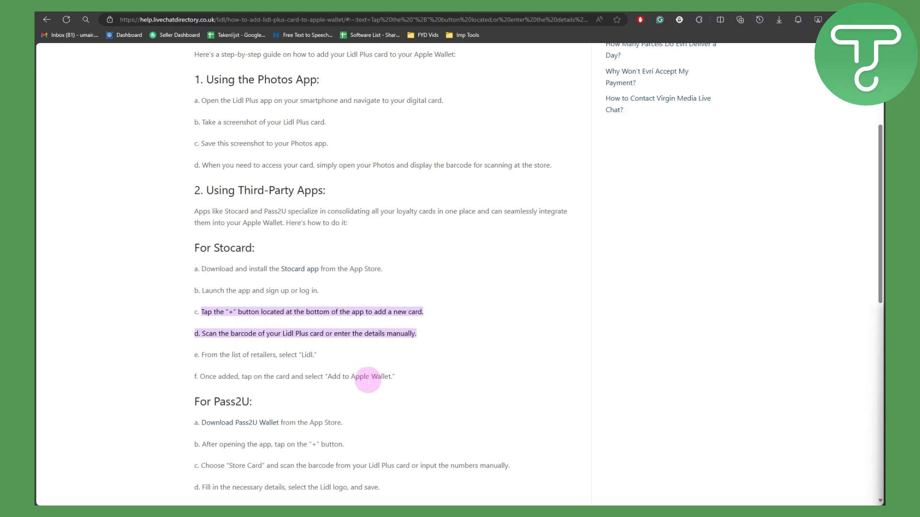
pyautogui.moveTo(375, 372)
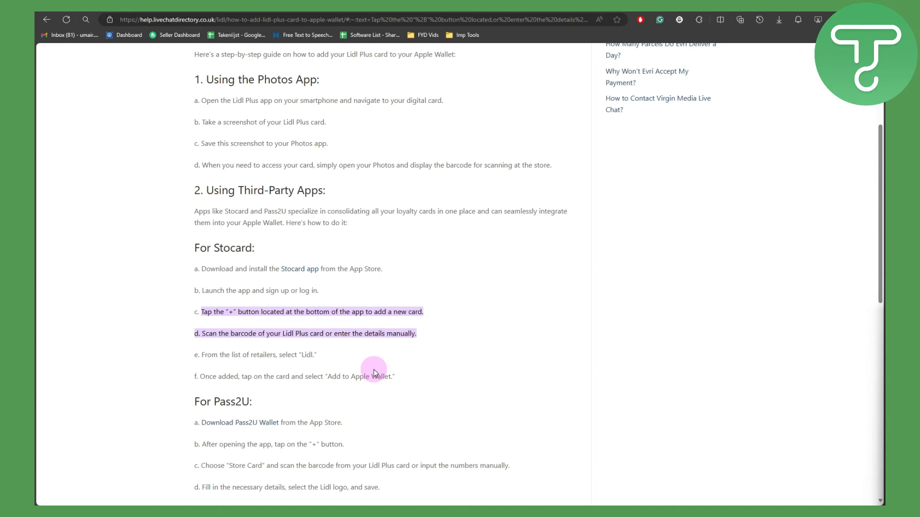
pyautogui.scroll(-3)
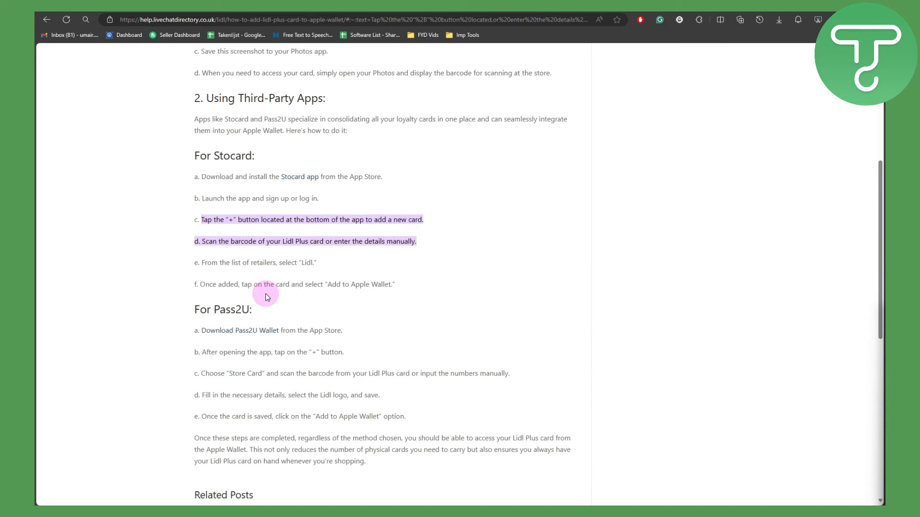
pyautogui.scroll(-3)
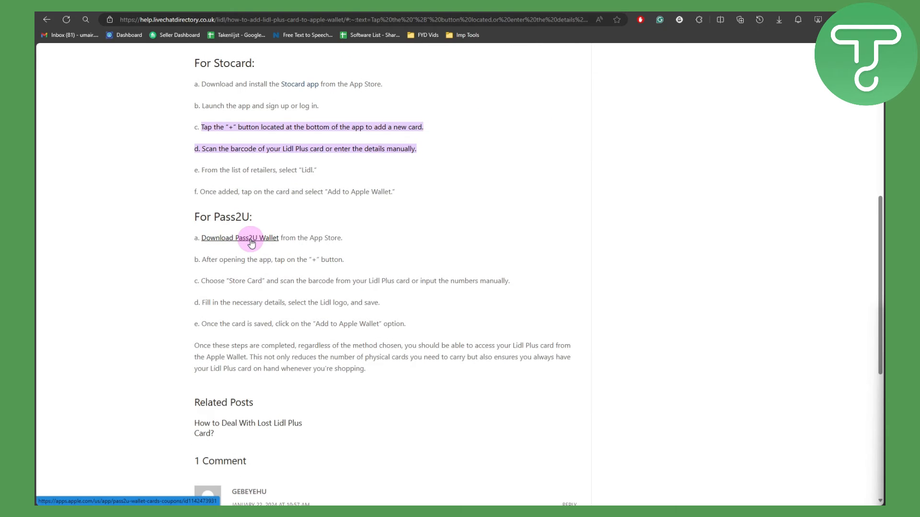
pyautogui.moveTo(295, 260)
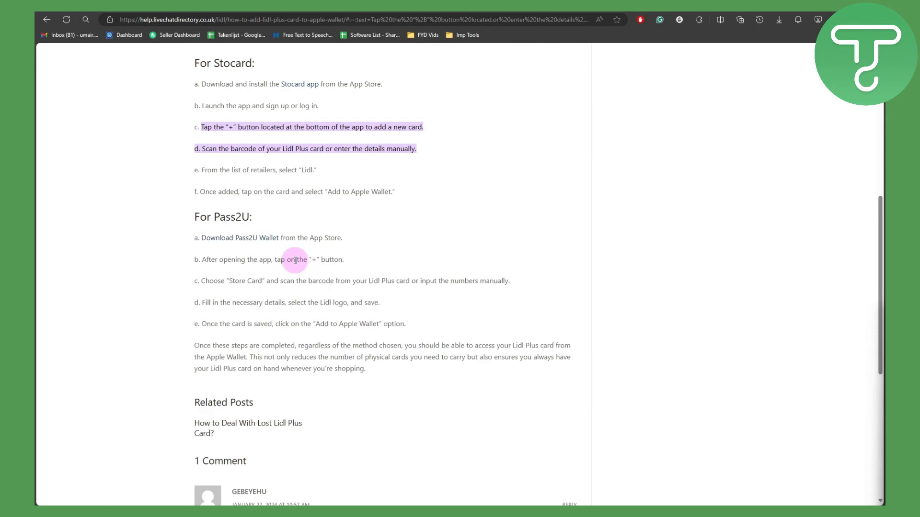
pyautogui.moveTo(254, 292)
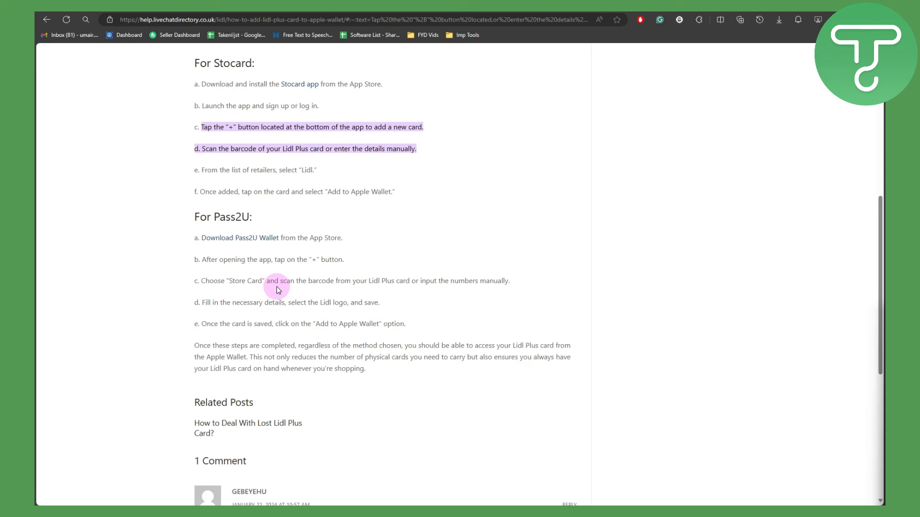
pyautogui.moveTo(424, 292)
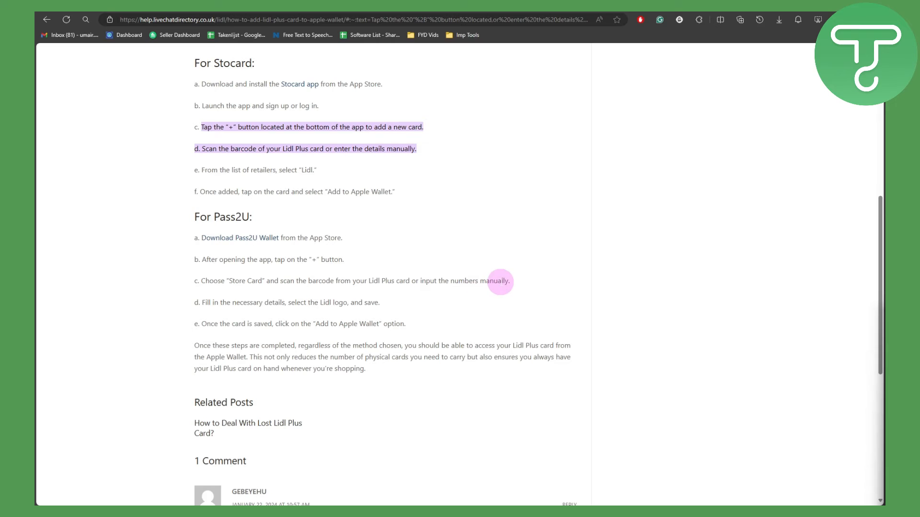
pyautogui.moveTo(319, 303)
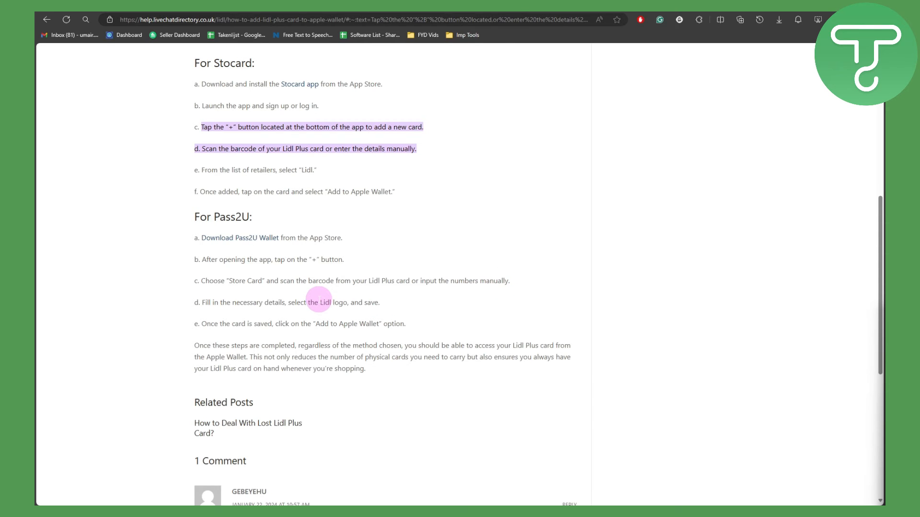
pyautogui.moveTo(330, 313)
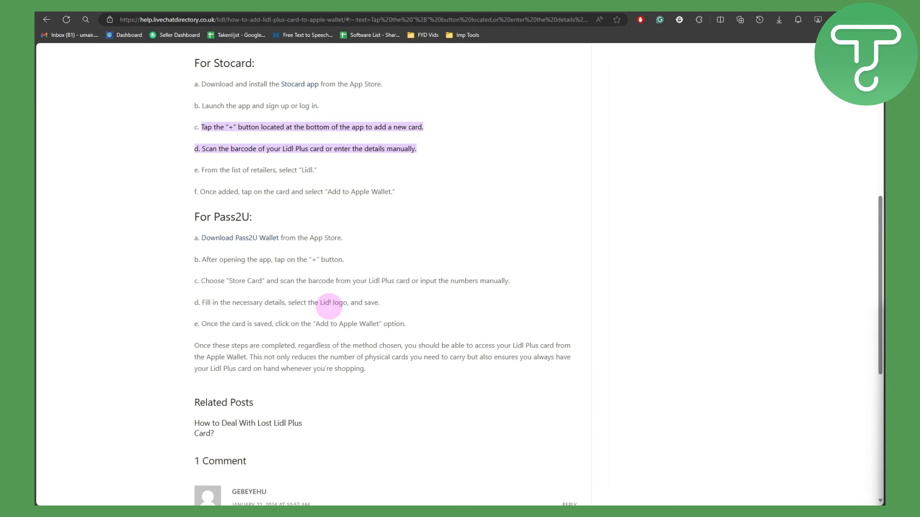
pyautogui.moveTo(280, 317)
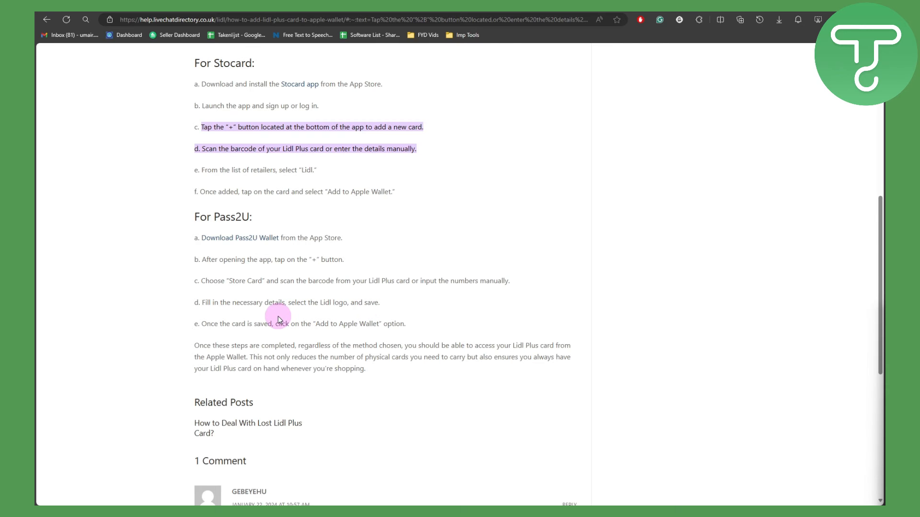
pyautogui.moveTo(353, 333)
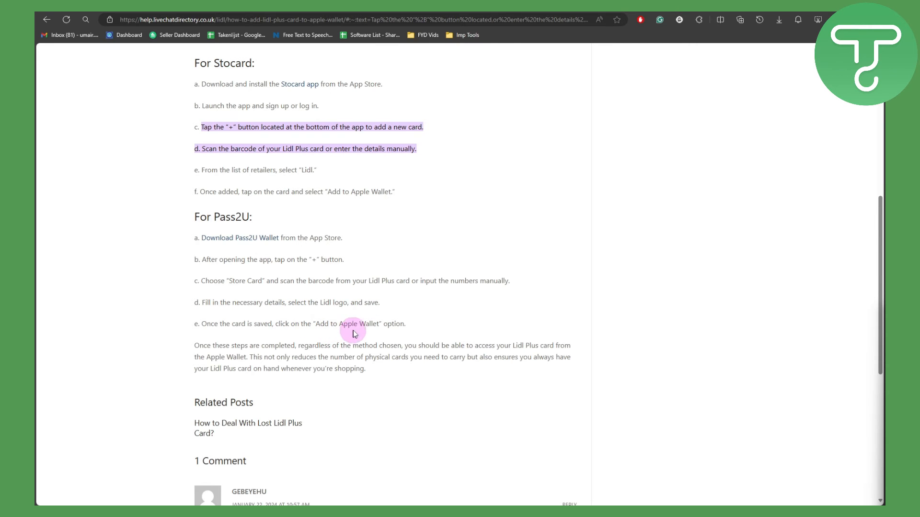
pyautogui.scroll(3)
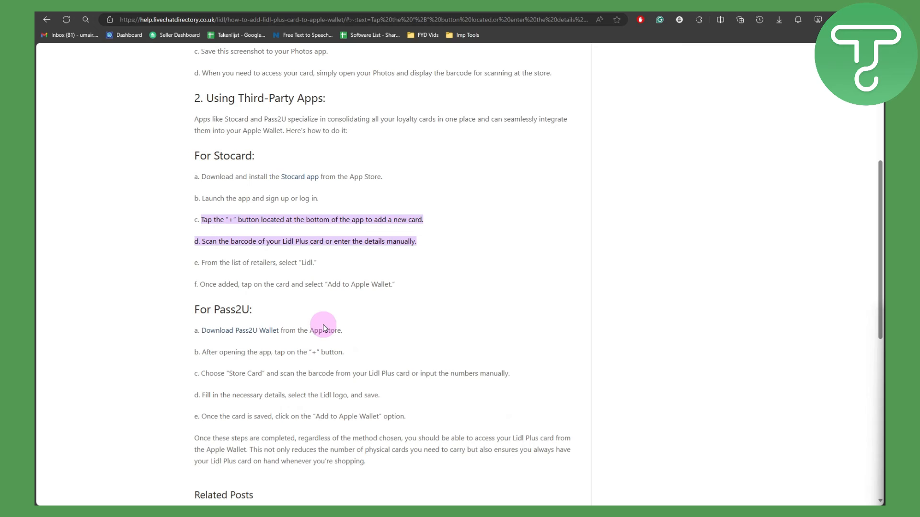